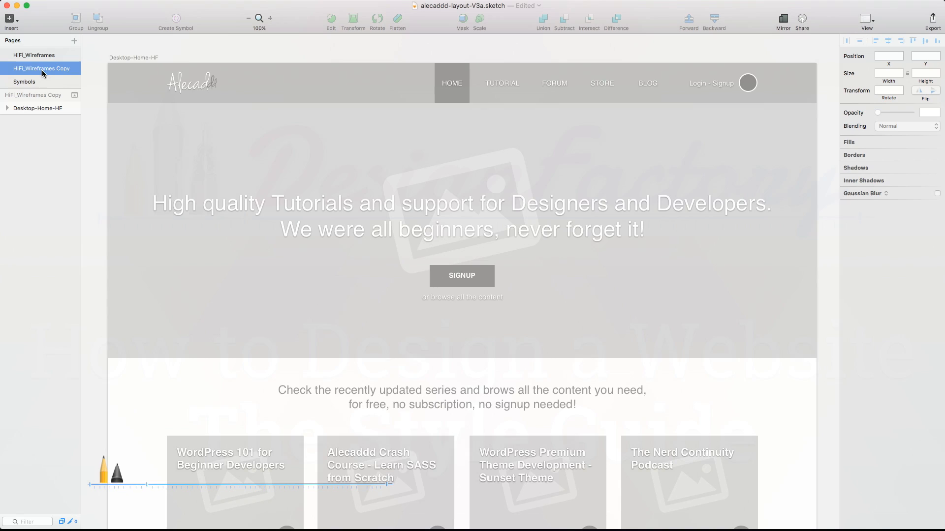
Step: Switch from the Style Guide page to the Design page showing the red homepage header
click(906, 131)
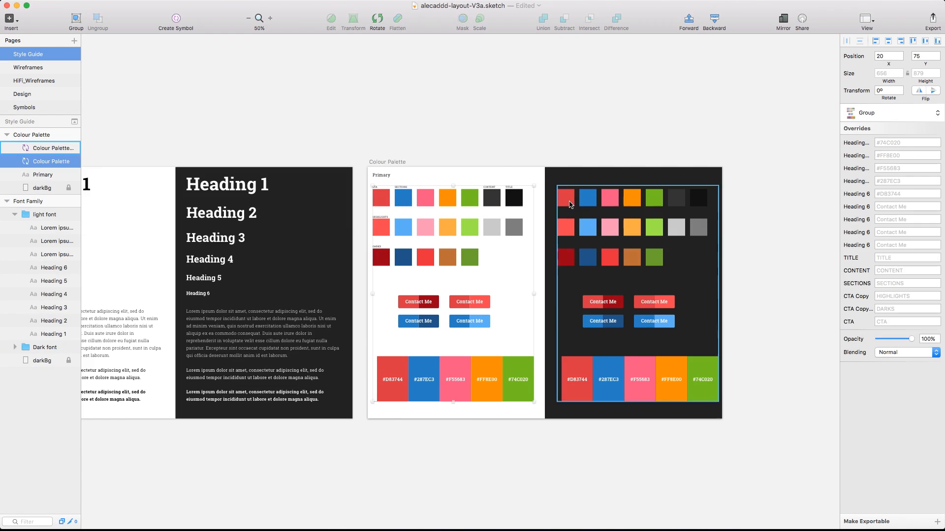
click(23, 93)
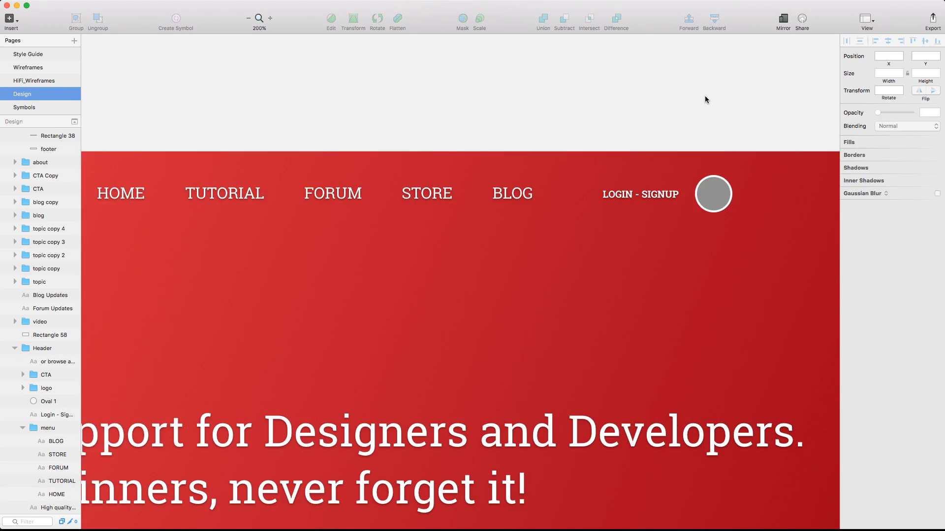
Step: Bold the words Tutorials, Designers and Developers in the header headline
click(248, 18)
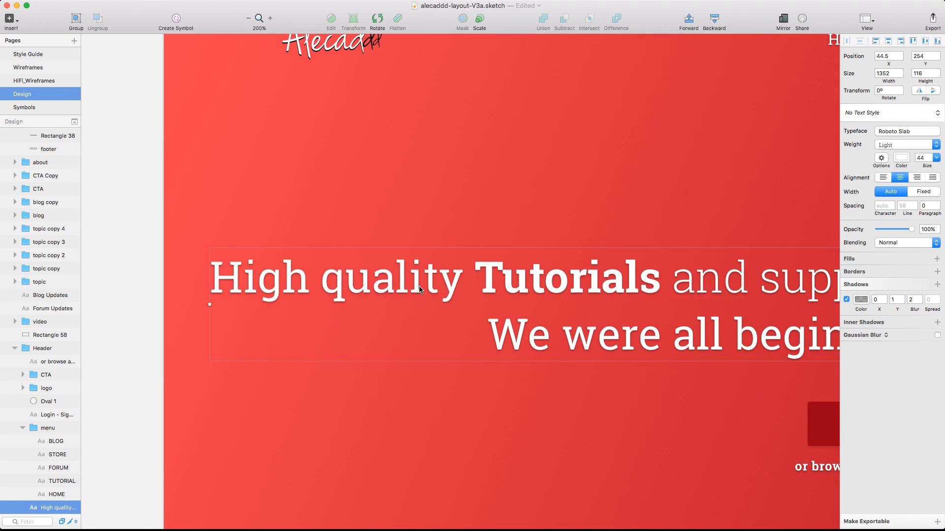
click(248, 18)
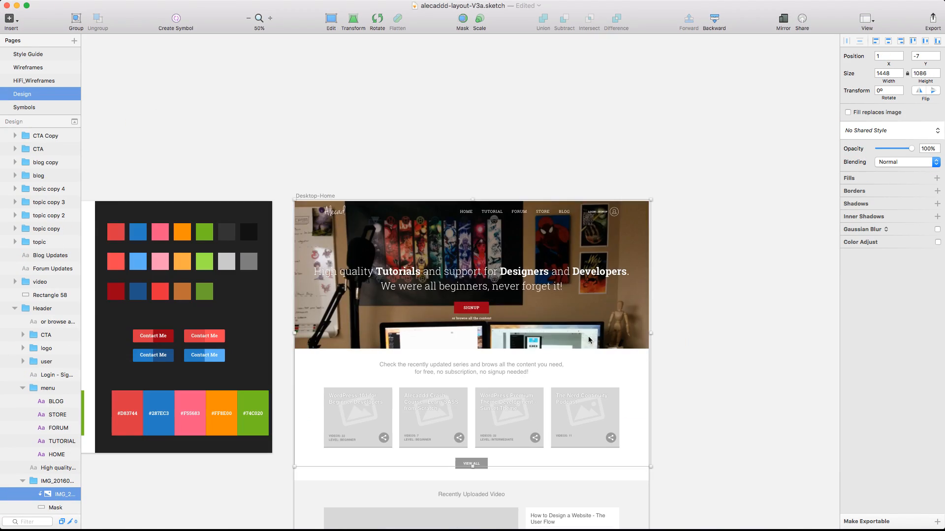
Step: Give the header photo a red fill that multiplies over it and lower the photo's opacity
click(906, 161)
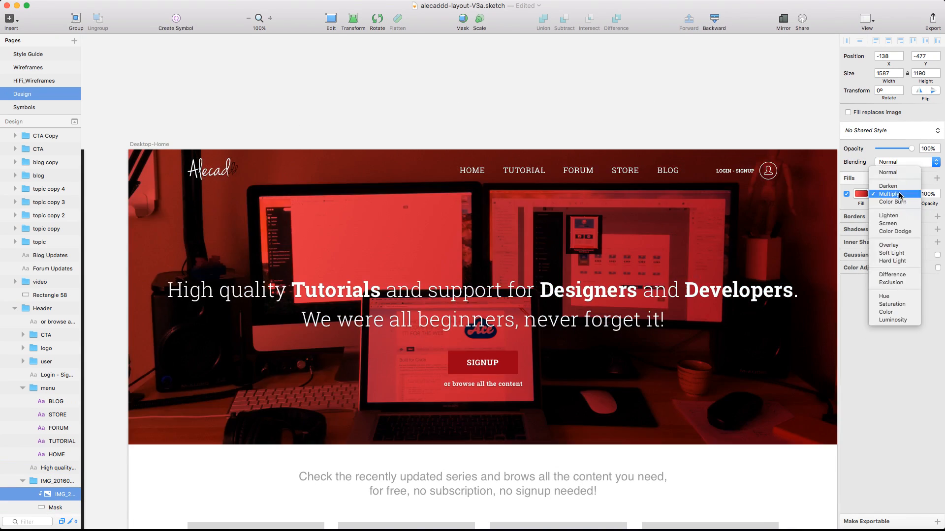
click(888, 245)
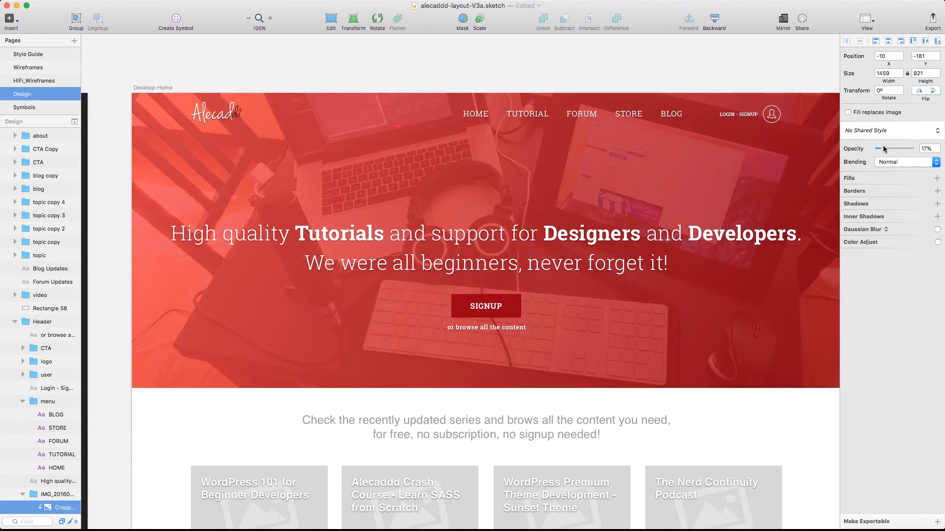
click(905, 162)
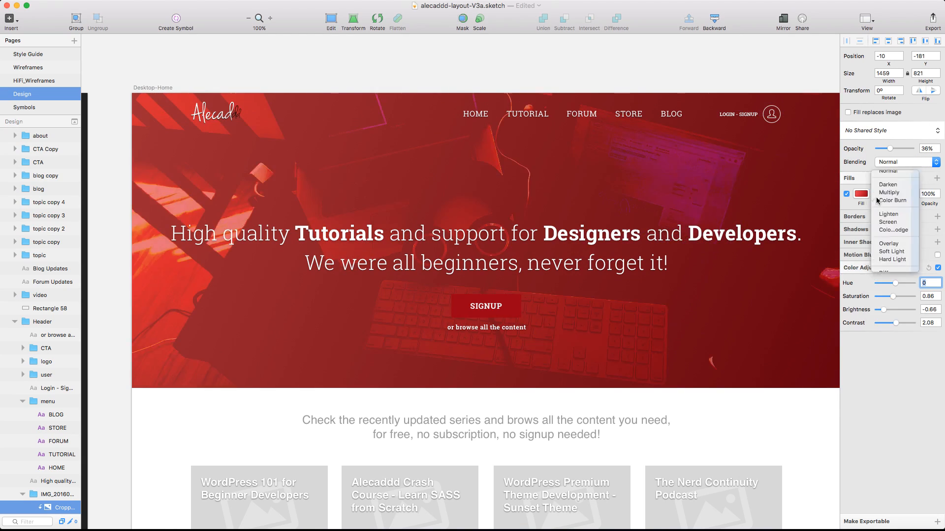
Step: Change the tint's blending, raise the photo opacity and choose a red swatch for the tint
click(887, 184)
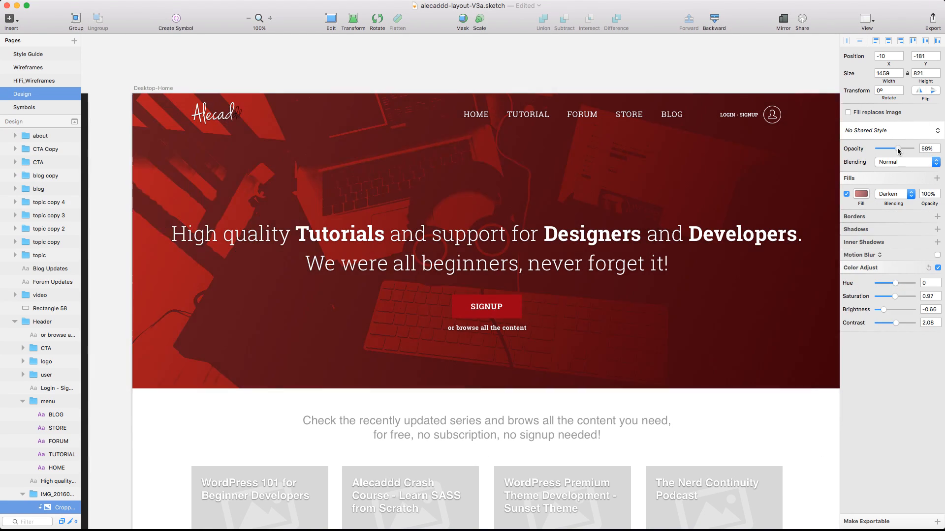
click(860, 193)
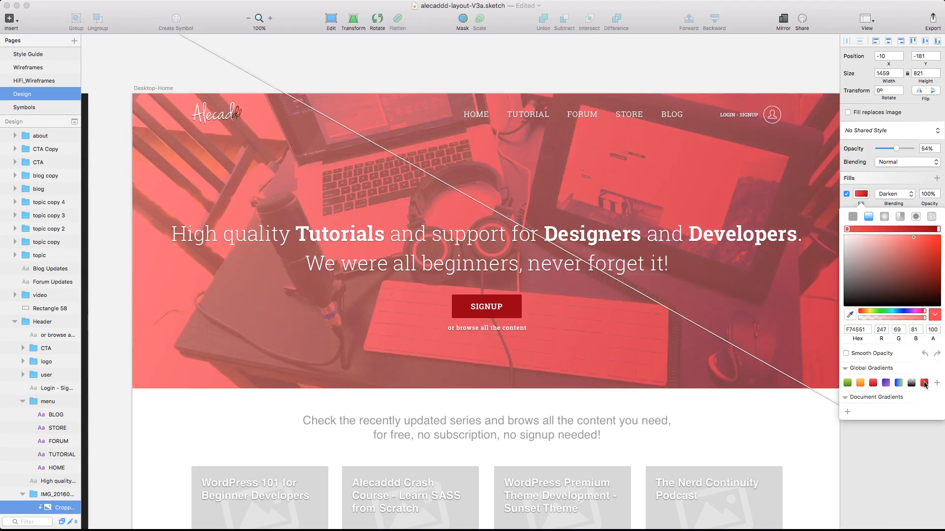
click(903, 161)
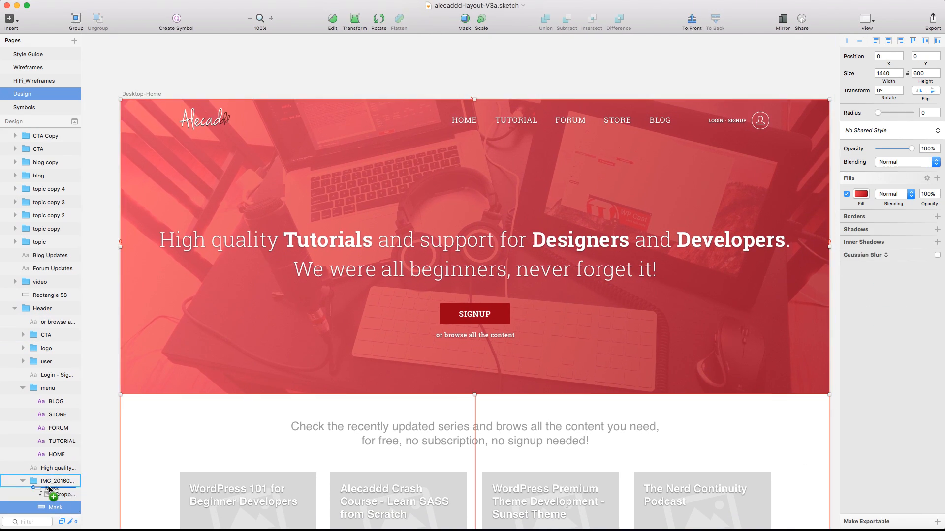
Step: Reorder the mask layers, tune the dark gradient overlay, unborder the menu strip and adjust contrast
drag(916, 148, 898, 148)
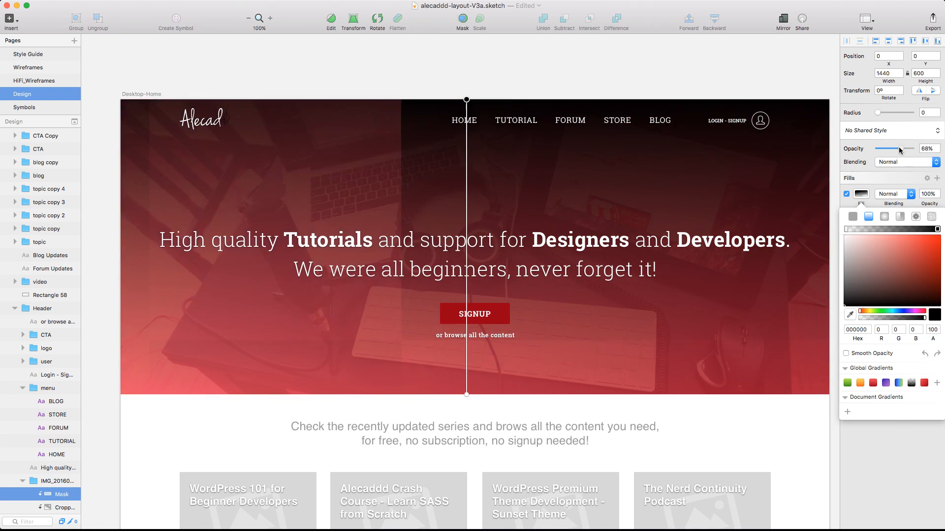
drag(900, 148, 917, 149)
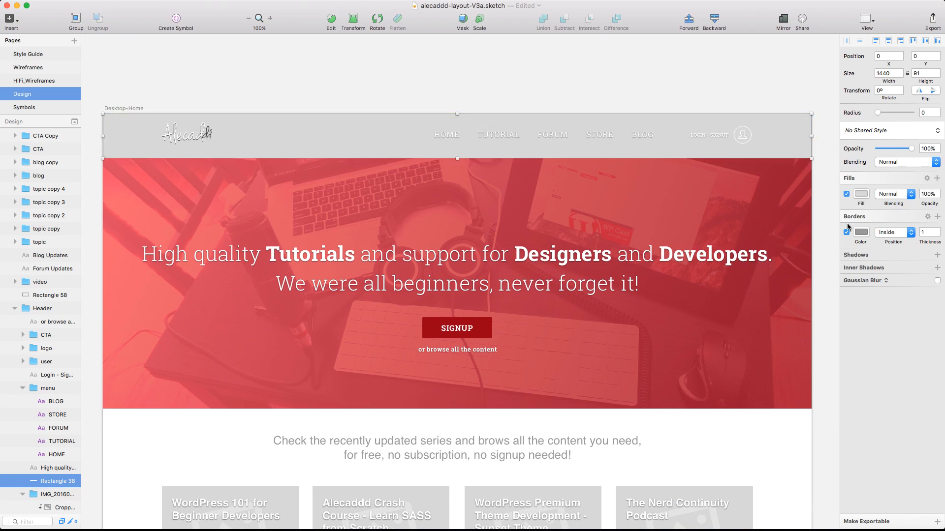
click(861, 194)
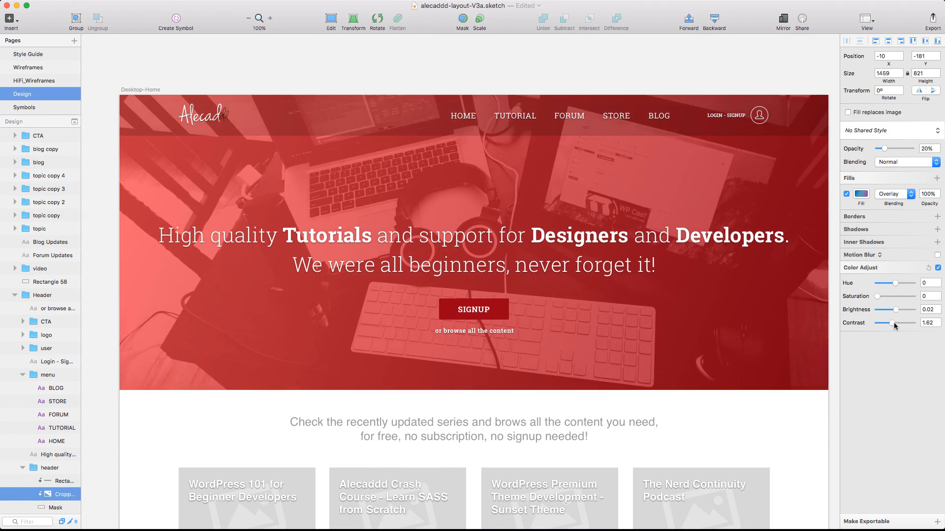
click(938, 267)
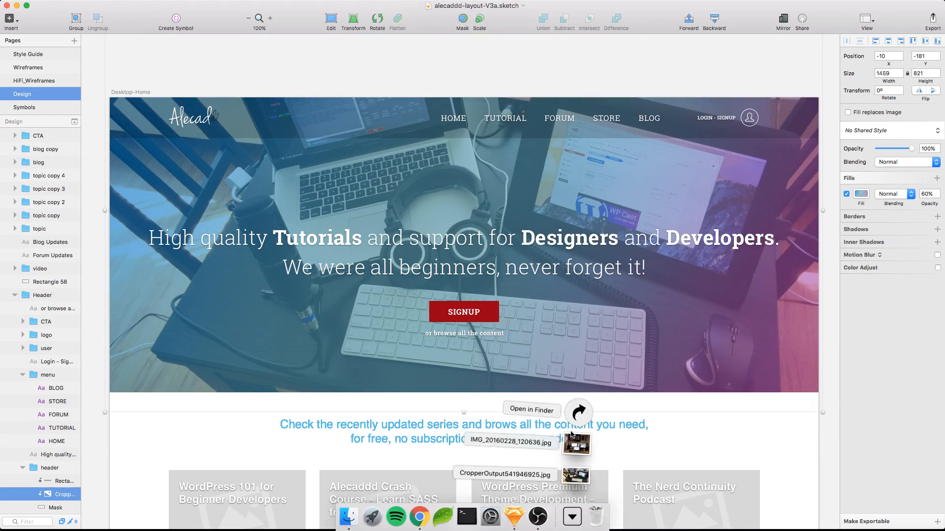
Step: Reveal the downloaded desk photos and add a live blur filter layer in Affinity Photo
click(531, 409)
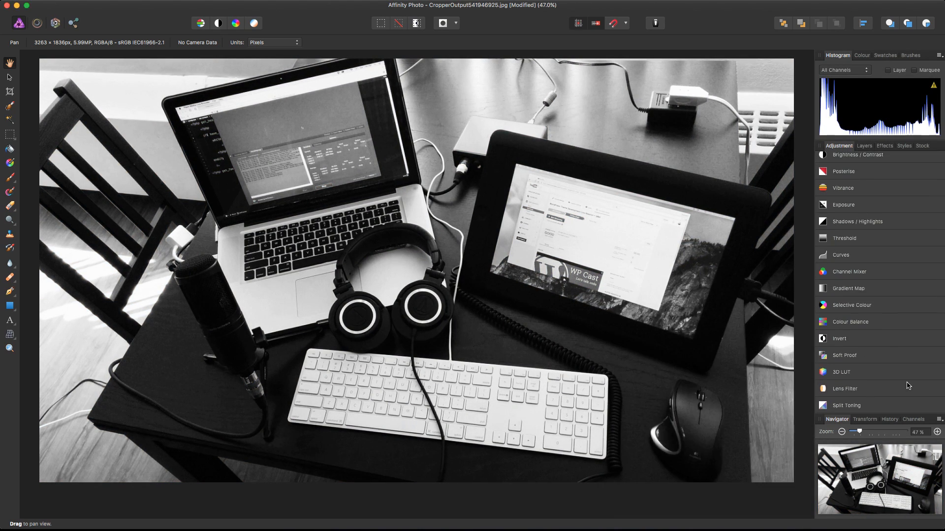
click(884, 145)
text(blur)
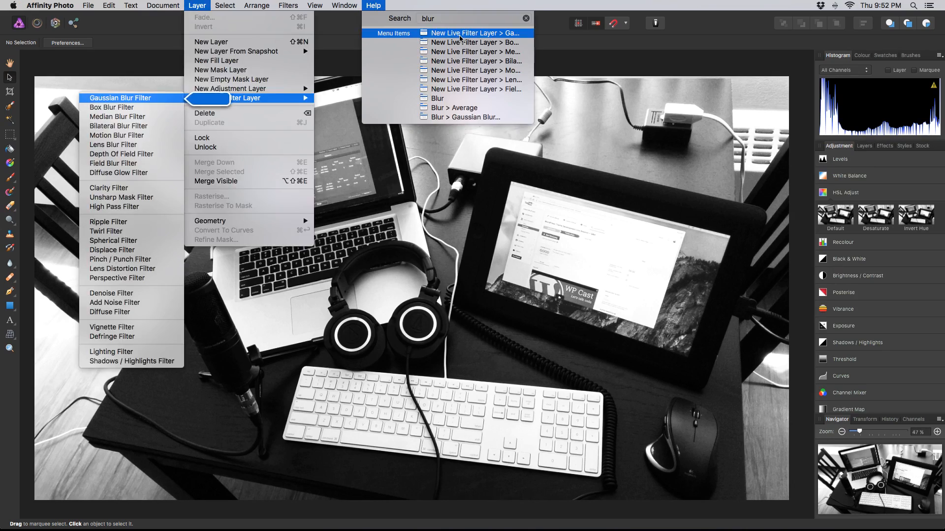
click(474, 79)
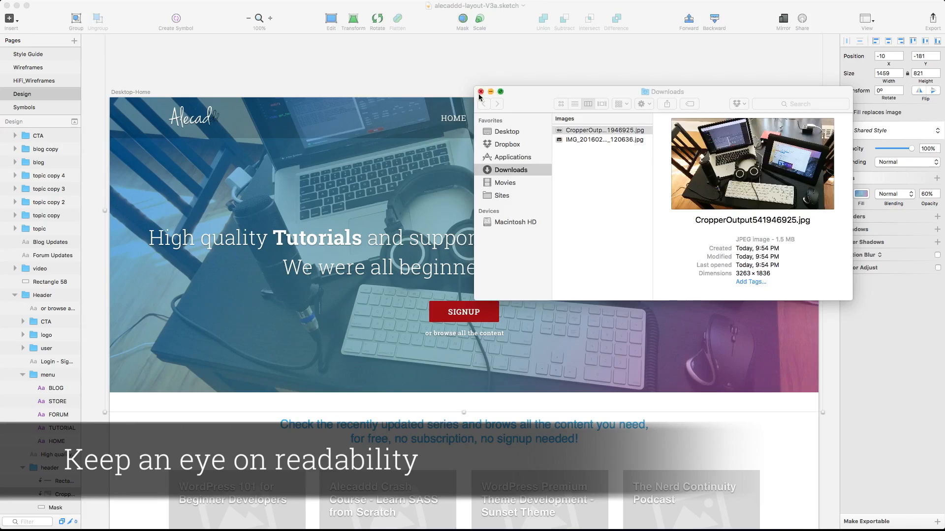
Step: Close the Downloads folder window and return to the desk photo in Affinity Photo
click(480, 92)
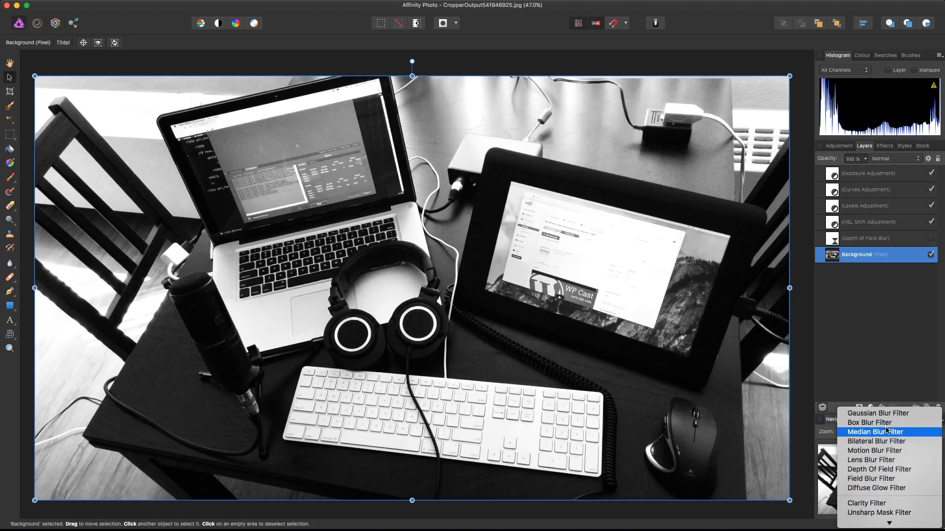
Step: Add a Depth Of Field blur to the desk photo and position its sharp centre area
click(879, 470)
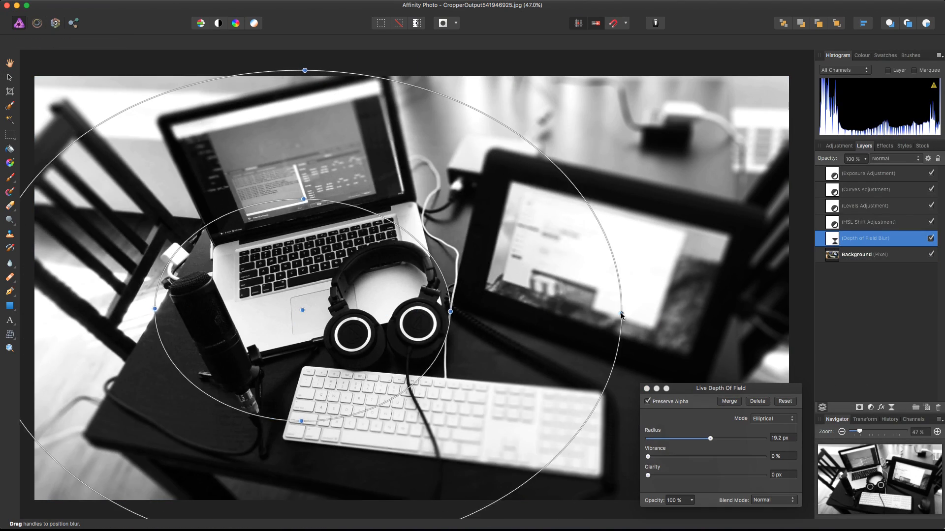
click(866, 189)
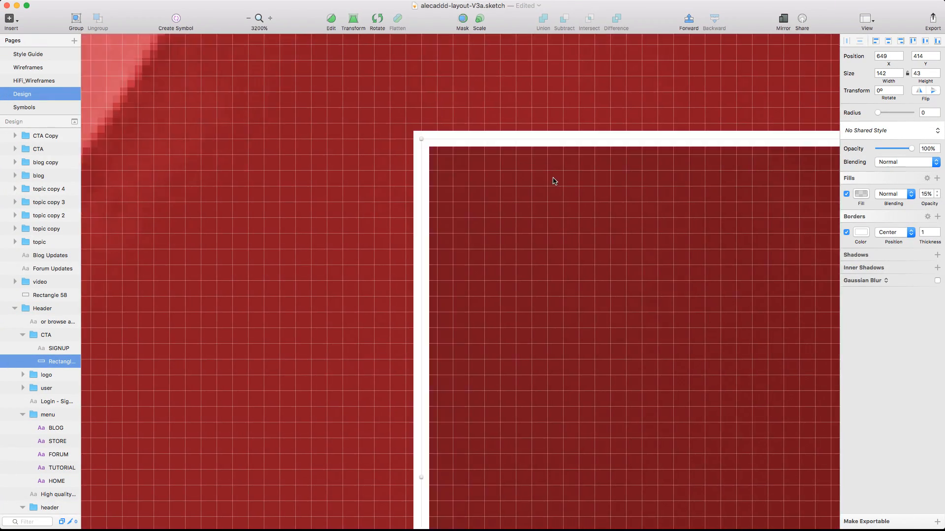
Step: Give the SIGNUP button shape a 15% fill with white border, then view the finished header
click(861, 194)
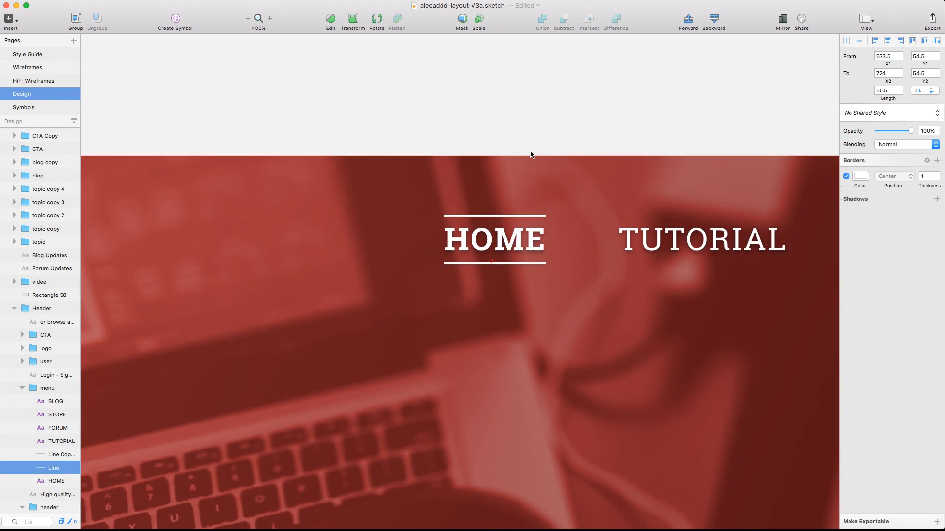
click(248, 18)
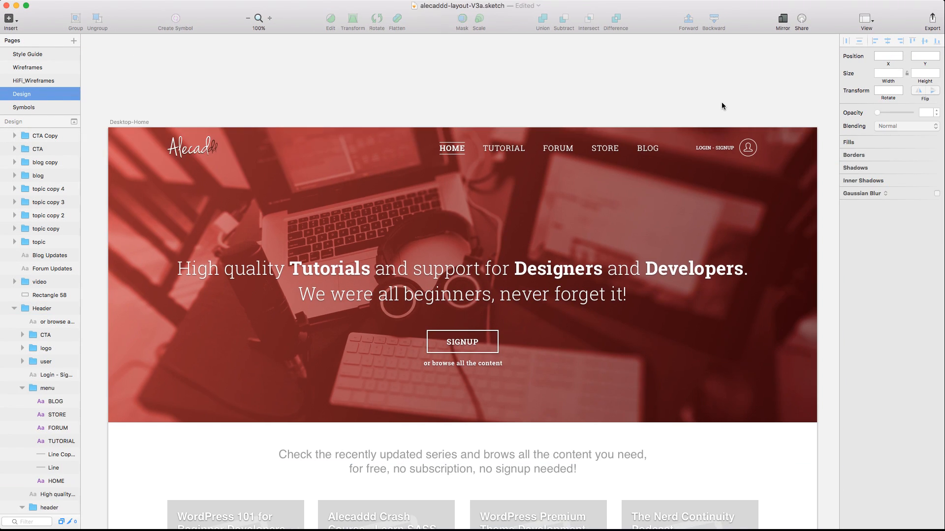